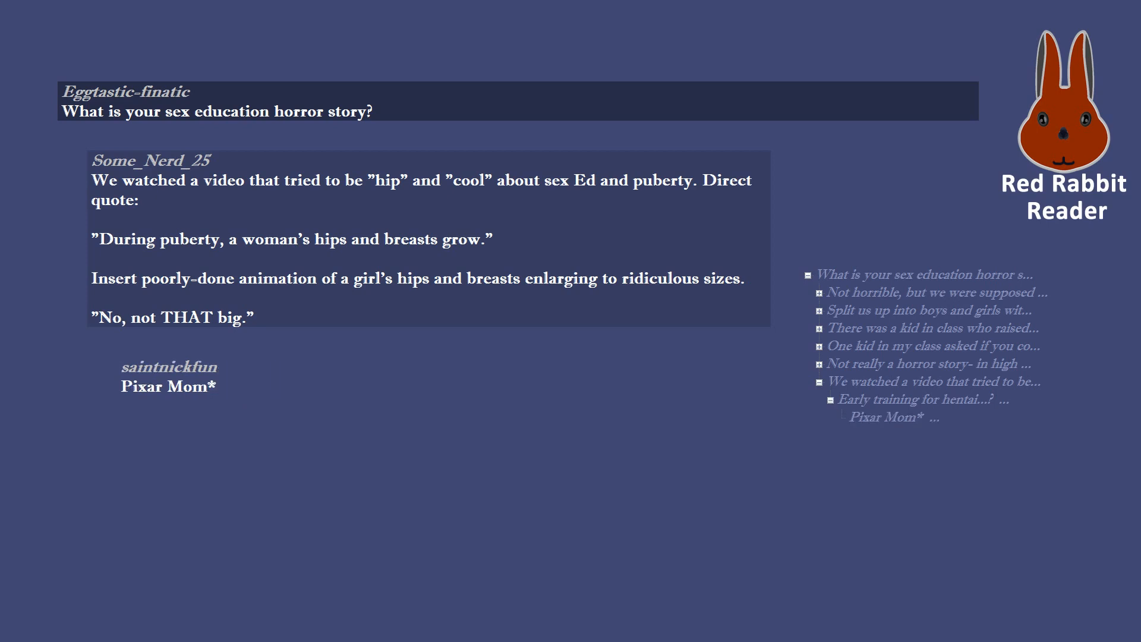
pyautogui.scroll(-3)
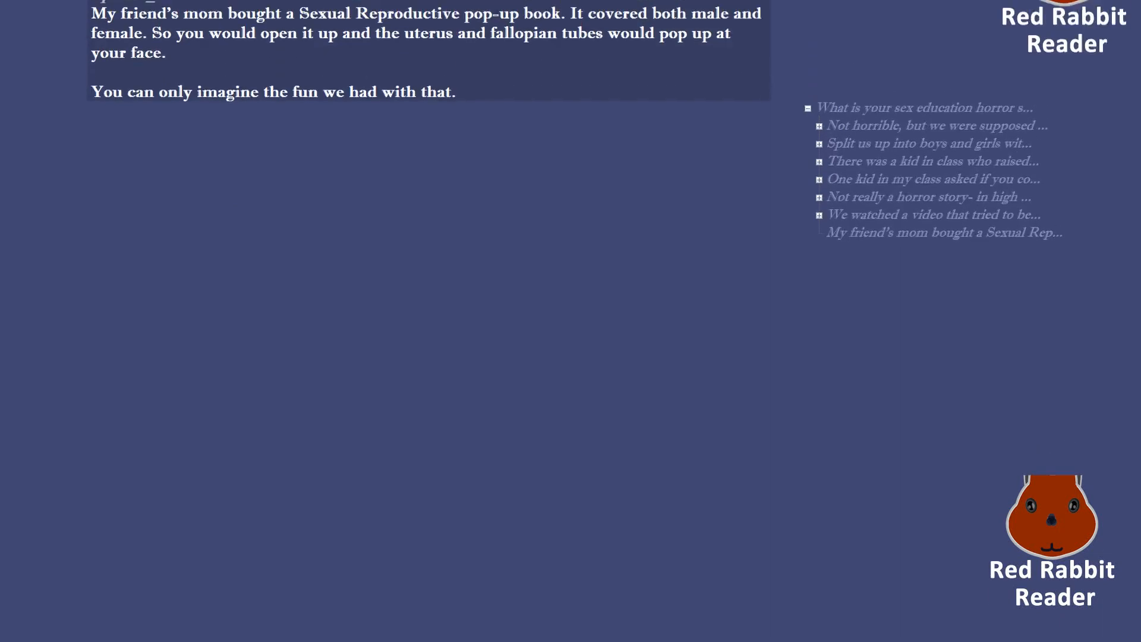
pyautogui.scroll(-3)
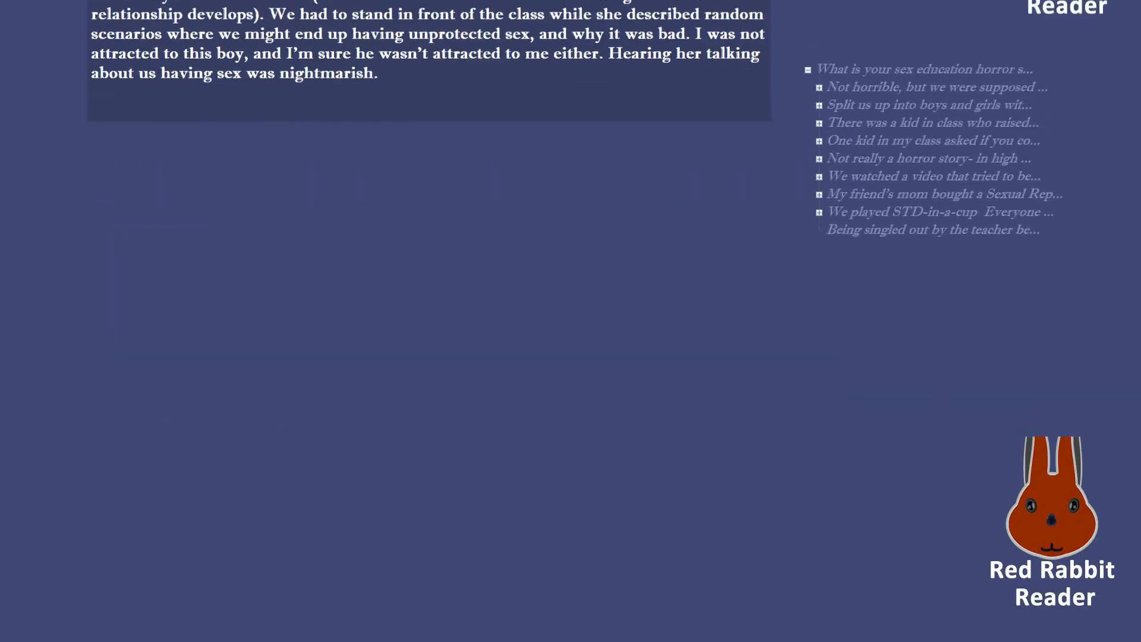
pyautogui.scroll(-3)
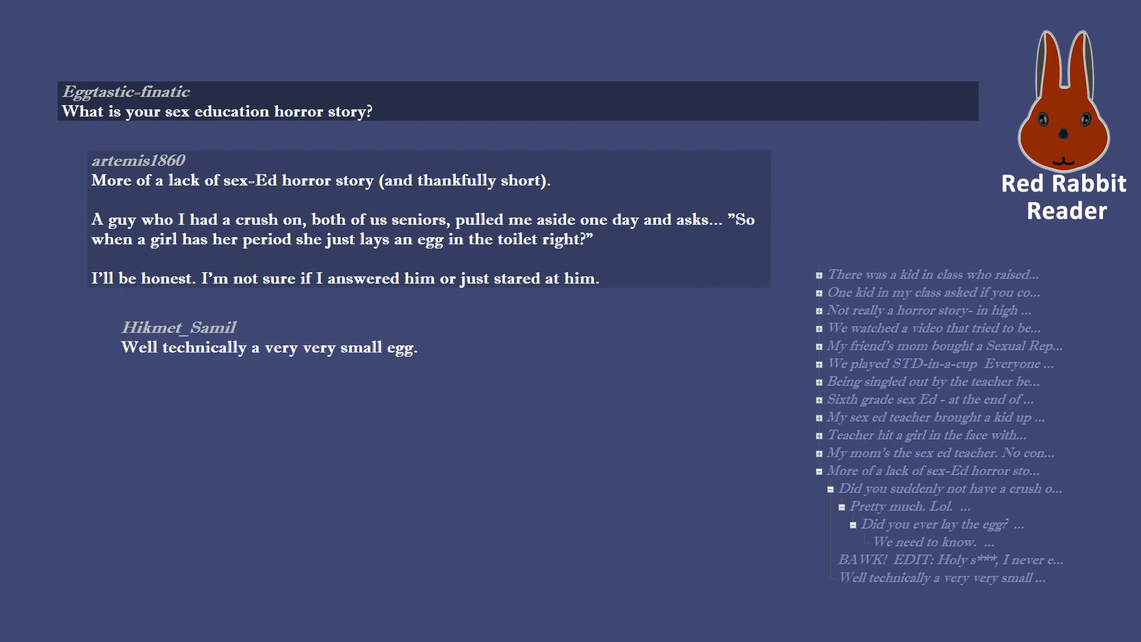
pyautogui.click(941, 541)
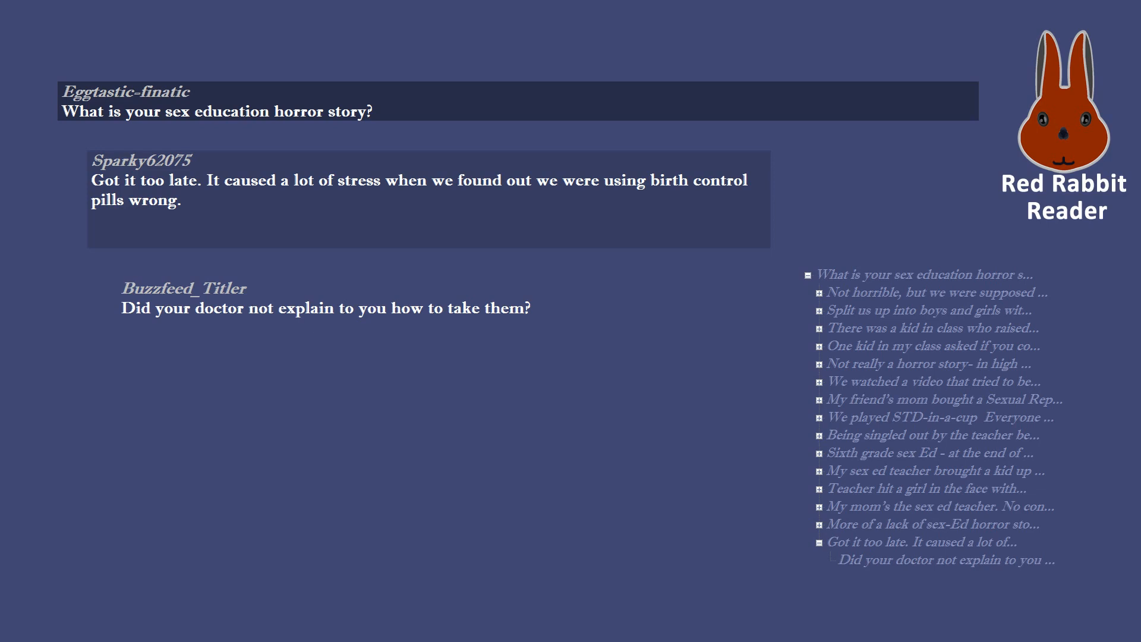
pyautogui.click(940, 560)
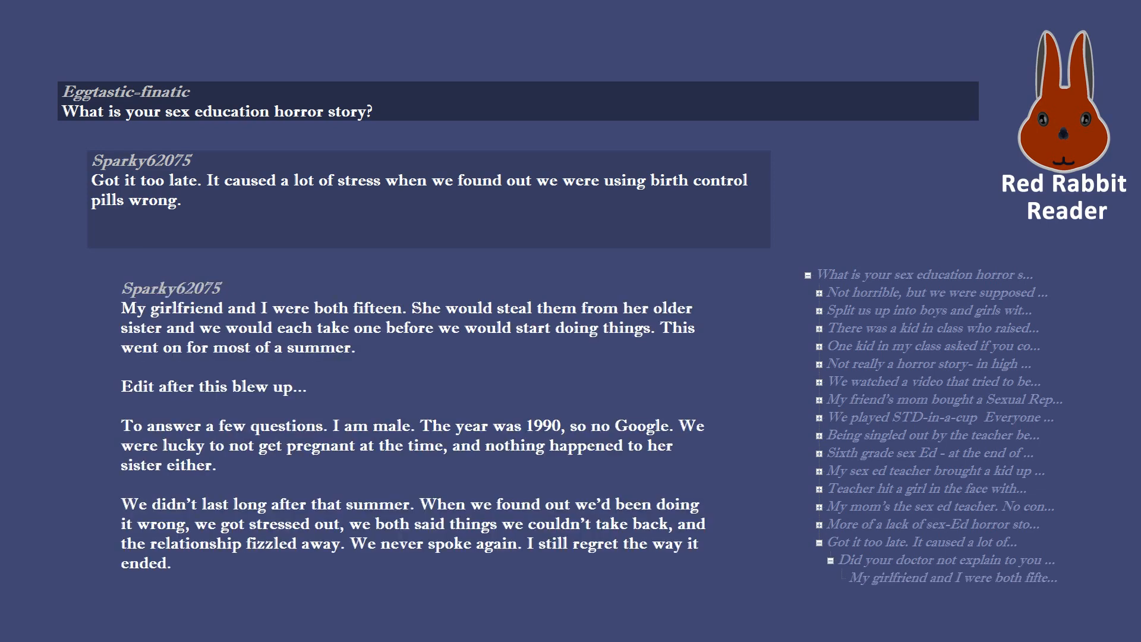